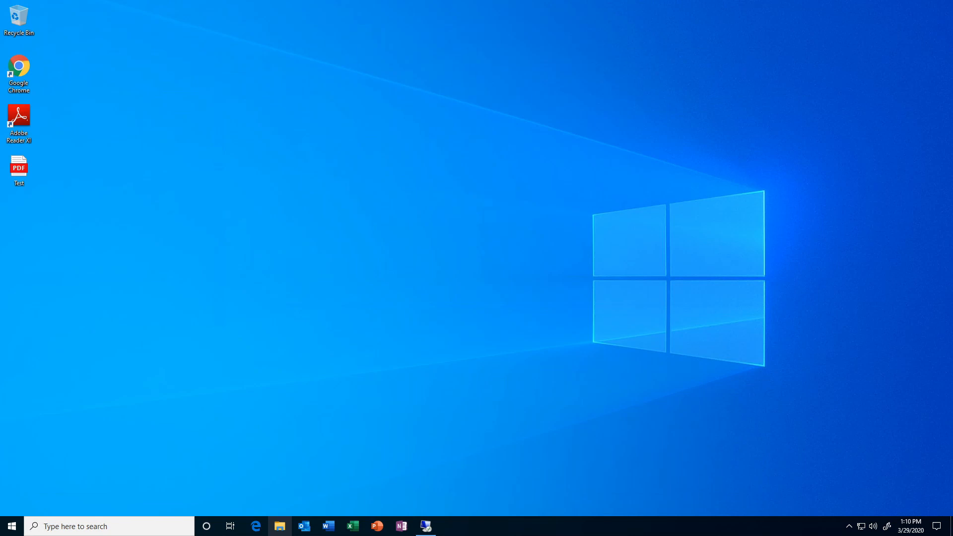
{"action": "mouse_move", "coordinate": [6, 165]}
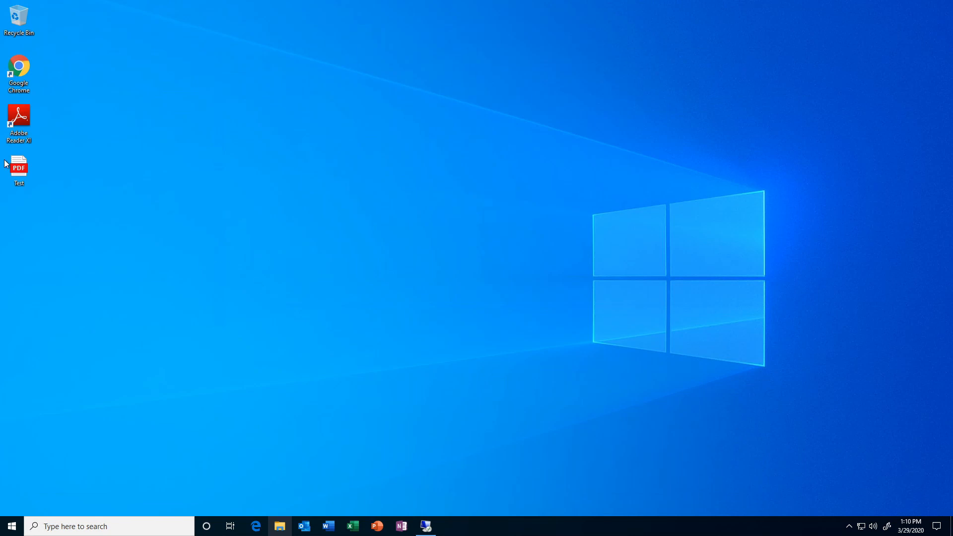
Launch the desktop Test PDF and dismiss the 'How do you want to open this file?' prompt without choosing
{"action": "double_click", "coordinate": [18, 165]}
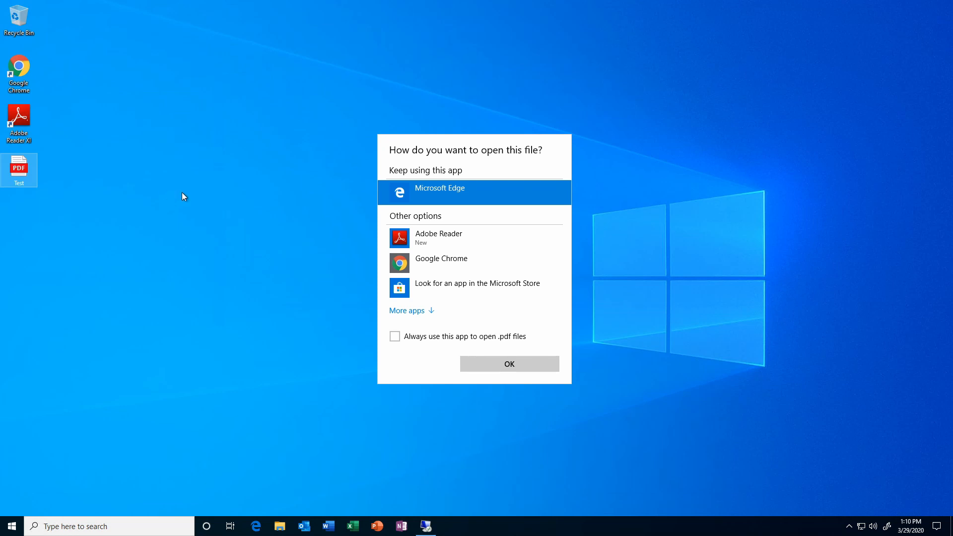
{"action": "mouse_move", "coordinate": [58, 190]}
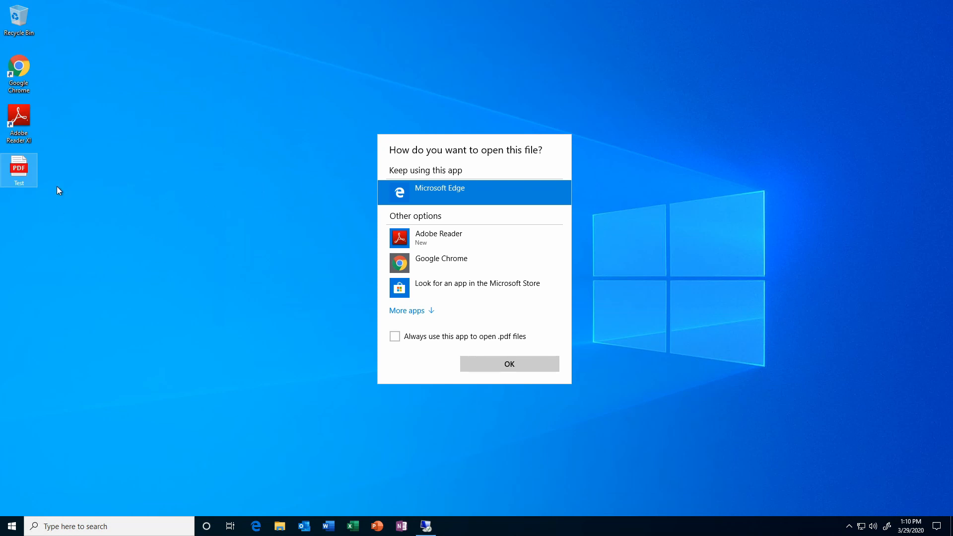
{"action": "mouse_move", "coordinate": [108, 260]}
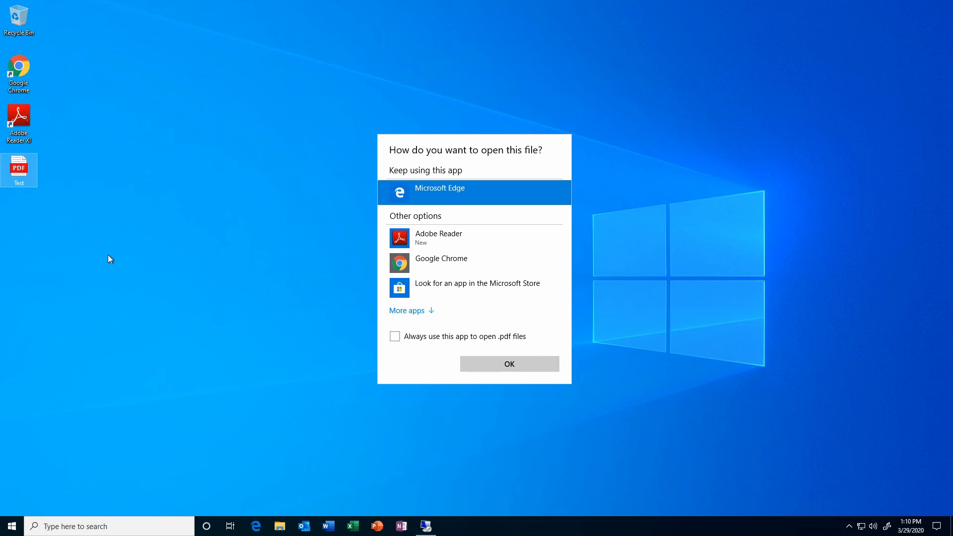
{"action": "mouse_move", "coordinate": [474, 442]}
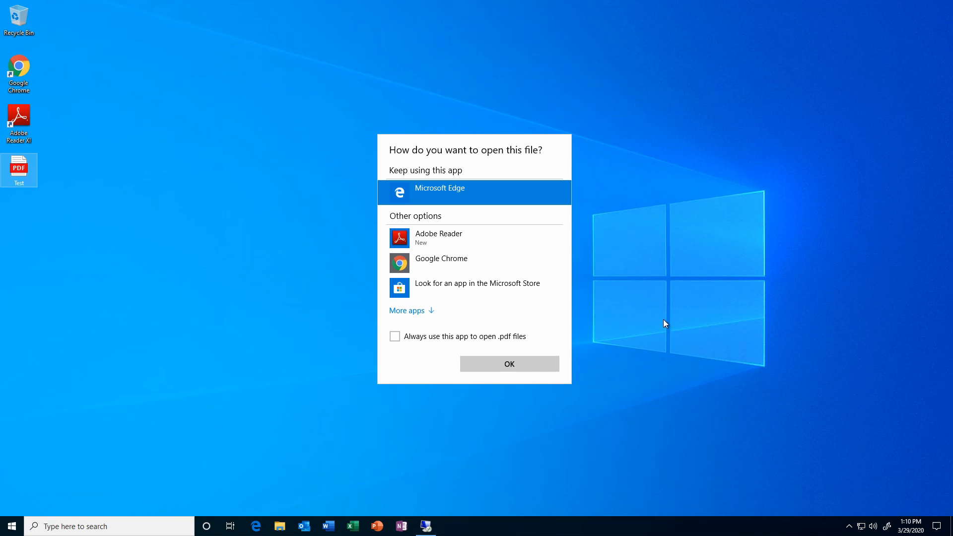
{"action": "left_click", "coordinate": [508, 363]}
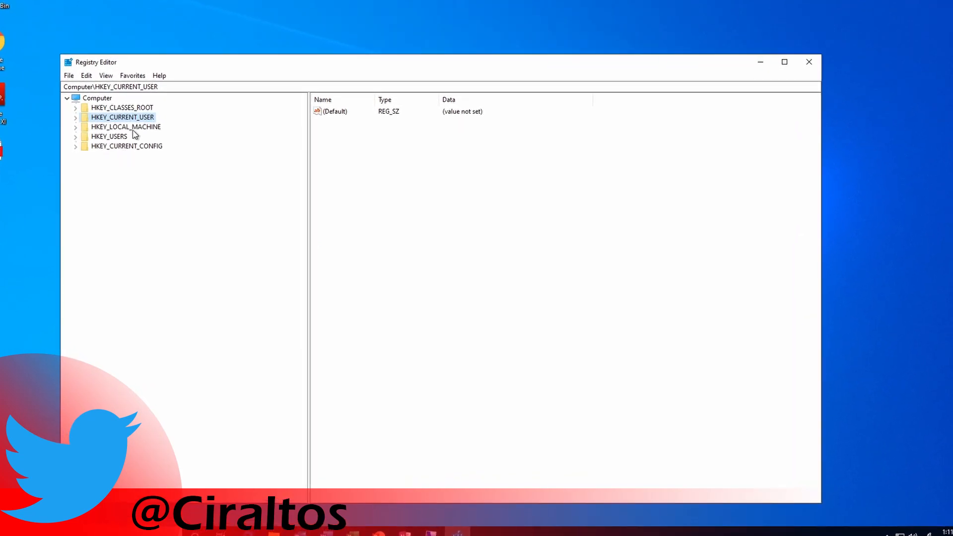
Expand HKEY_CURRENT_USER > Software > Classes > Local Settings > Software > Microsoft in the key tree
{"action": "left_click", "coordinate": [75, 116]}
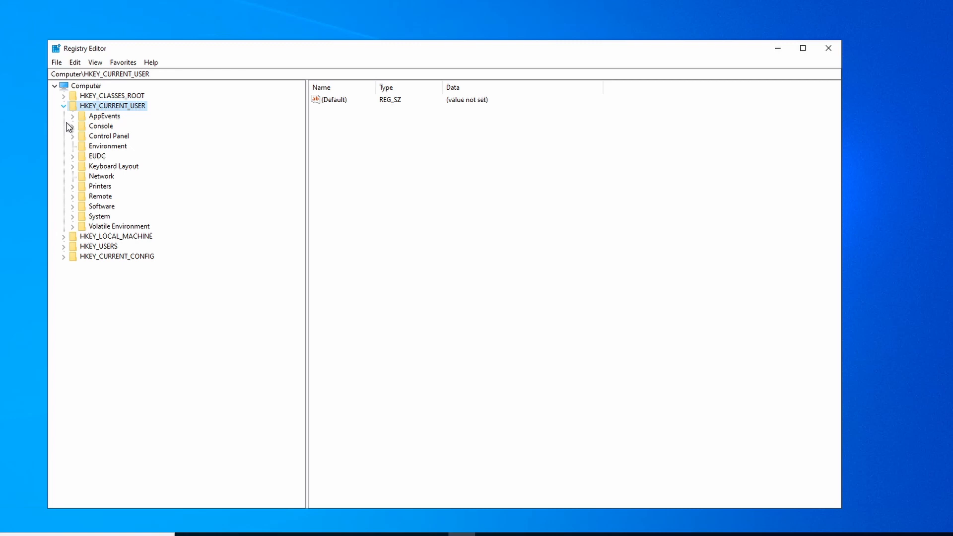
{"action": "left_click", "coordinate": [72, 206]}
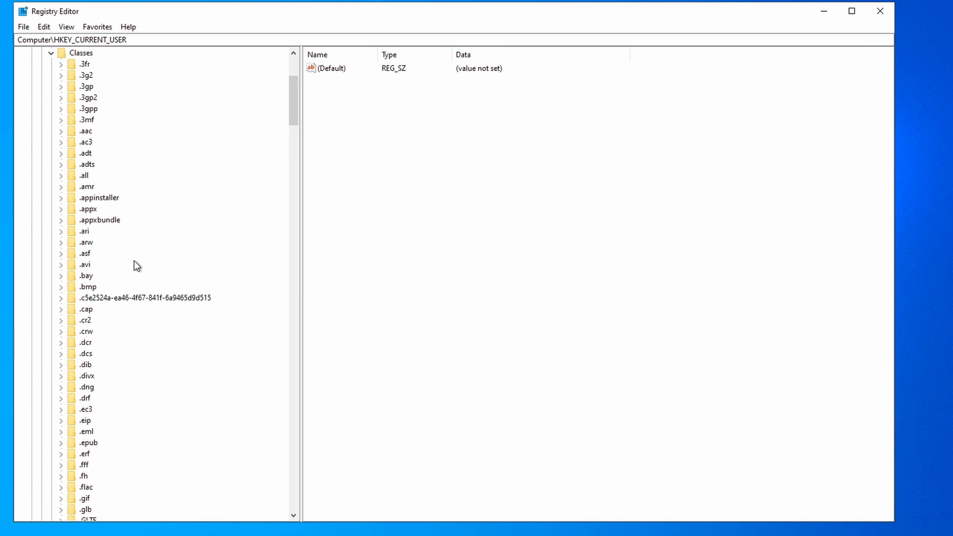
{"action": "scroll", "scroll_direction": "down", "scroll_amount": 3}
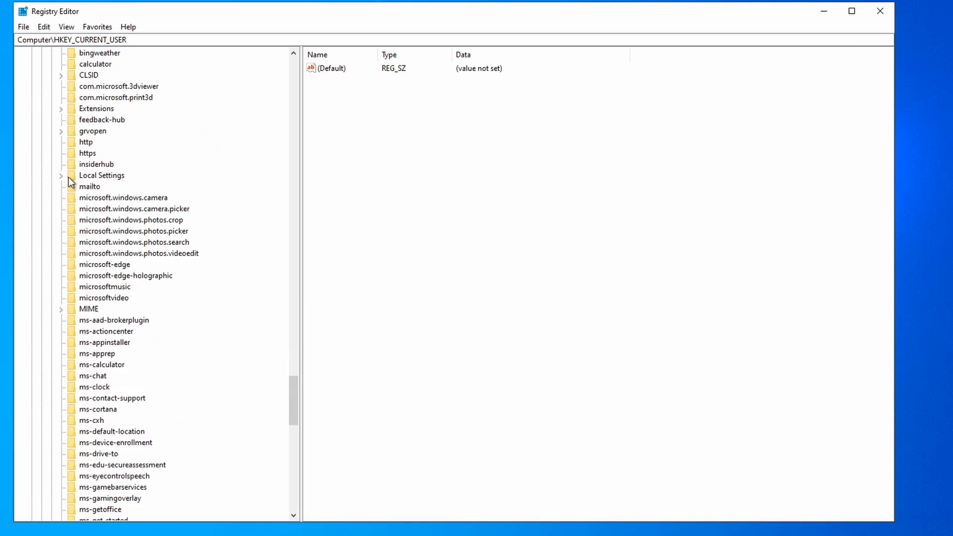
{"action": "left_click", "coordinate": [60, 175]}
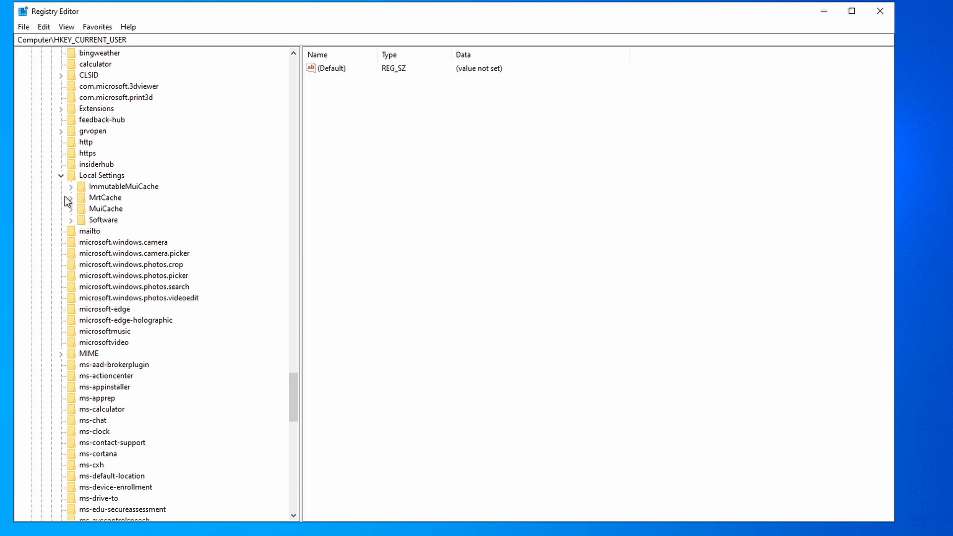
{"action": "left_click", "coordinate": [71, 220]}
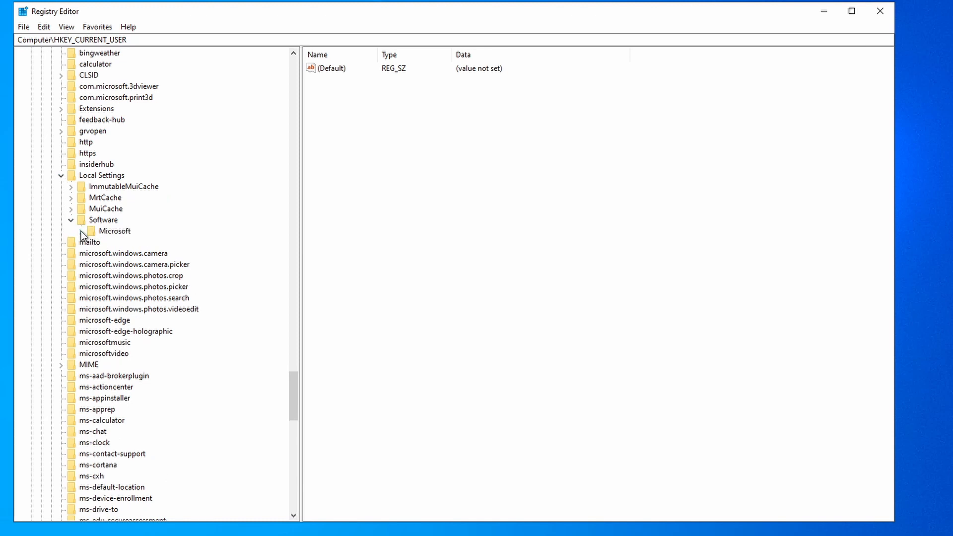
{"action": "left_click", "coordinate": [79, 230]}
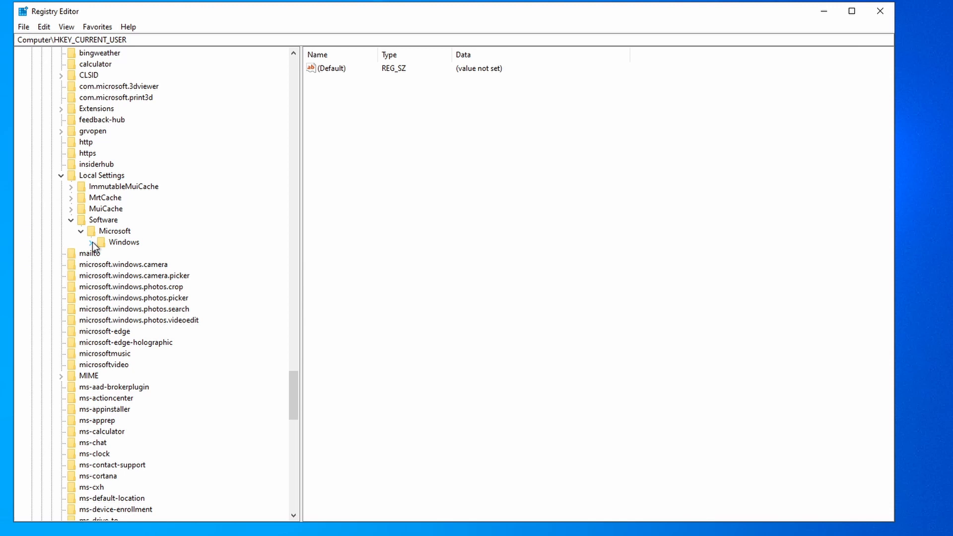
Continue down Windows > CurrentVersion > AppModel > Repository > Packages to list installed app packages
{"action": "left_click", "coordinate": [90, 242]}
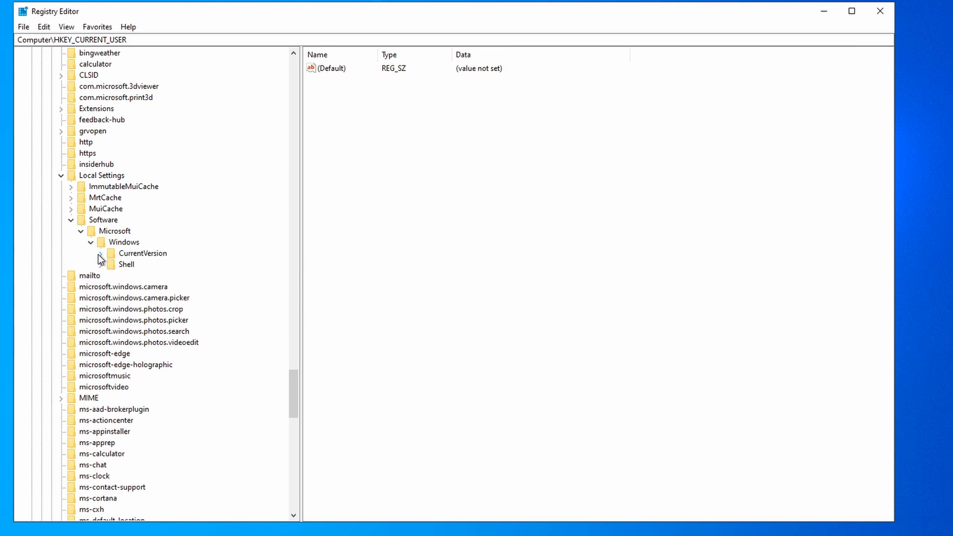
{"action": "left_click", "coordinate": [100, 254]}
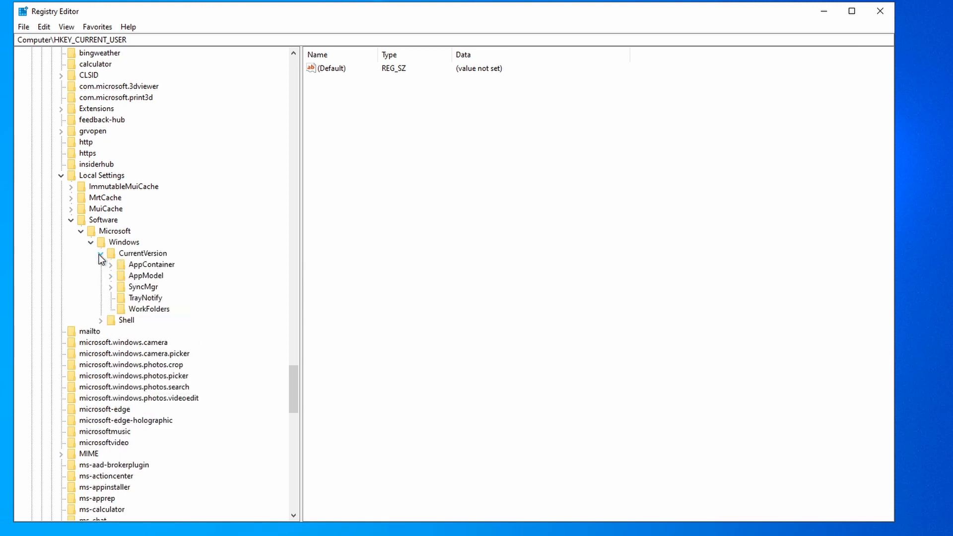
{"action": "left_click", "coordinate": [110, 275]}
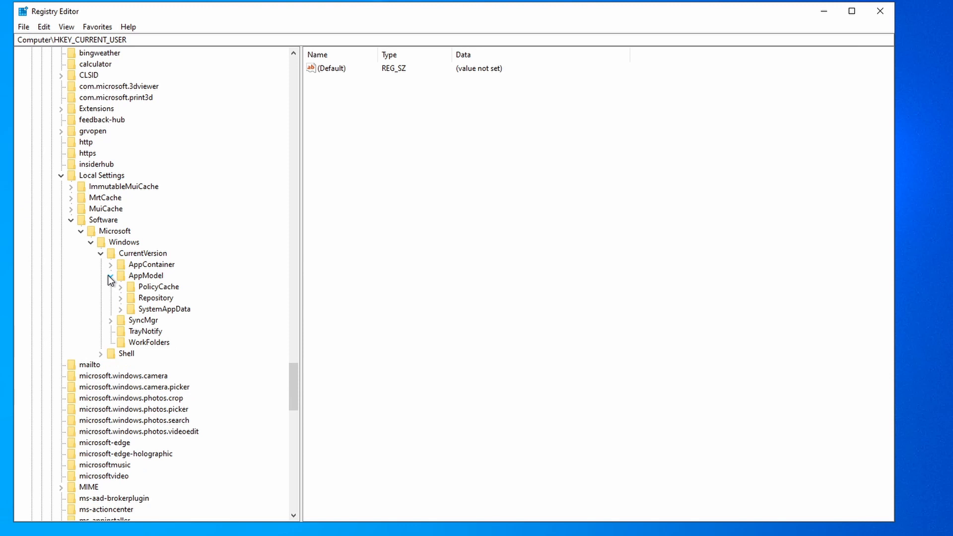
{"action": "left_click", "coordinate": [110, 275]}
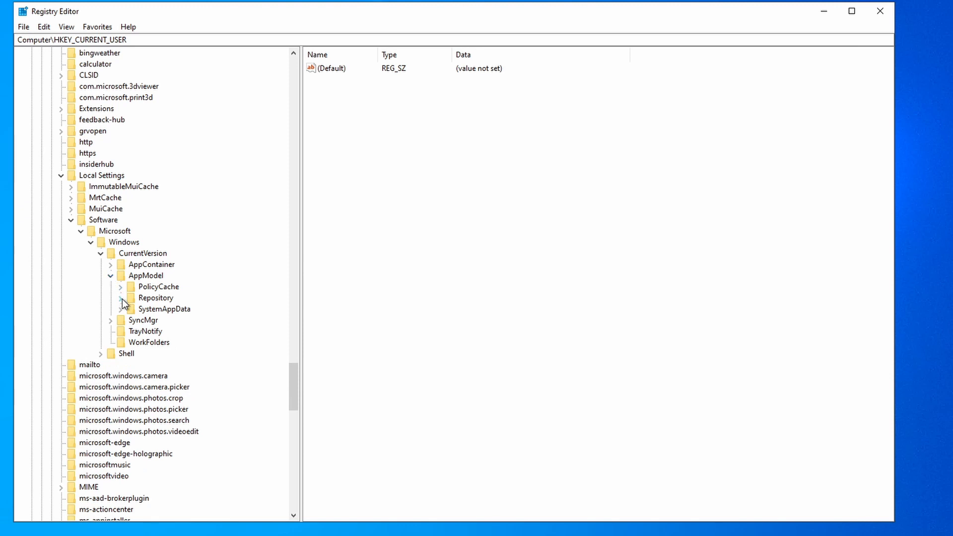
{"action": "left_click", "coordinate": [120, 298]}
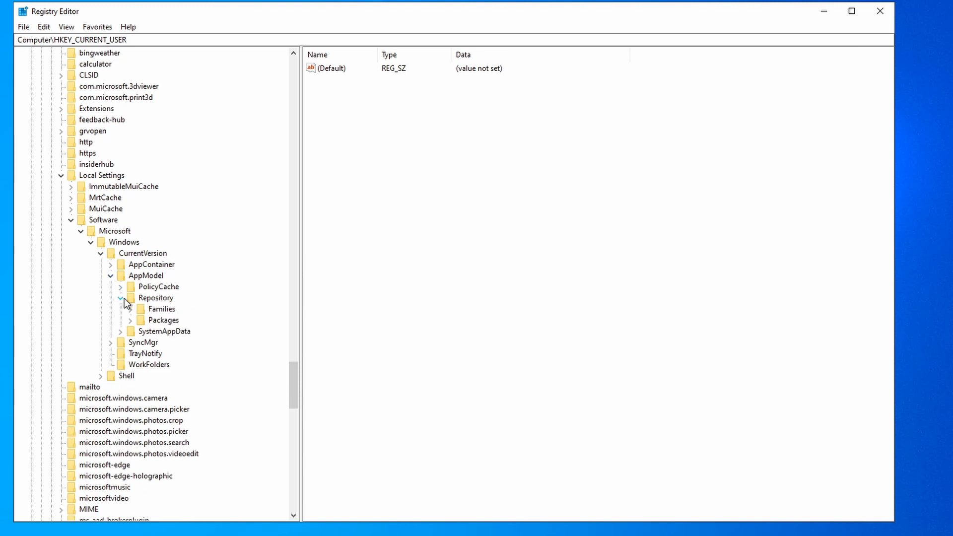
{"action": "left_click", "coordinate": [147, 319]}
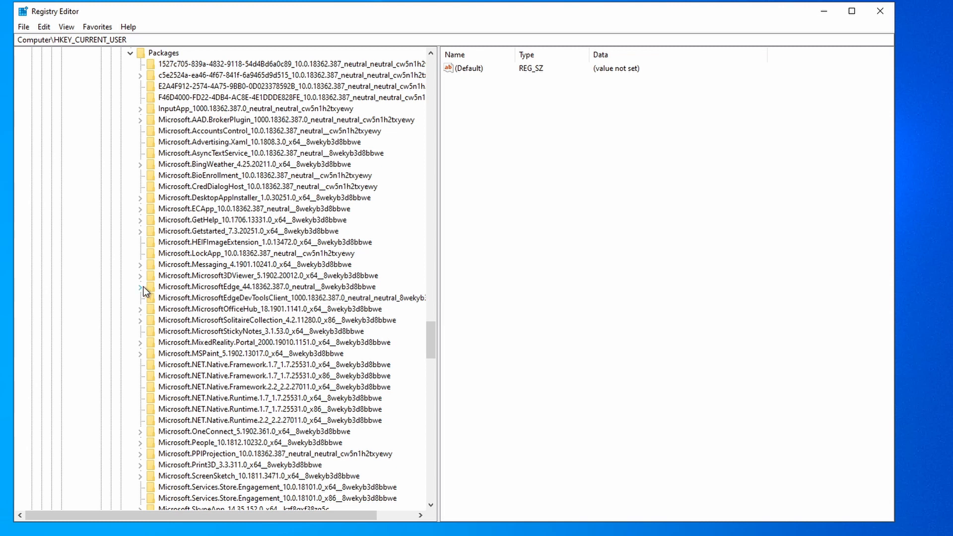
Expand the Microsoft.MicrosoftEdge package down to Capabilities\FileAssociations showing its .pdf handler value
{"action": "left_click", "coordinate": [141, 286]}
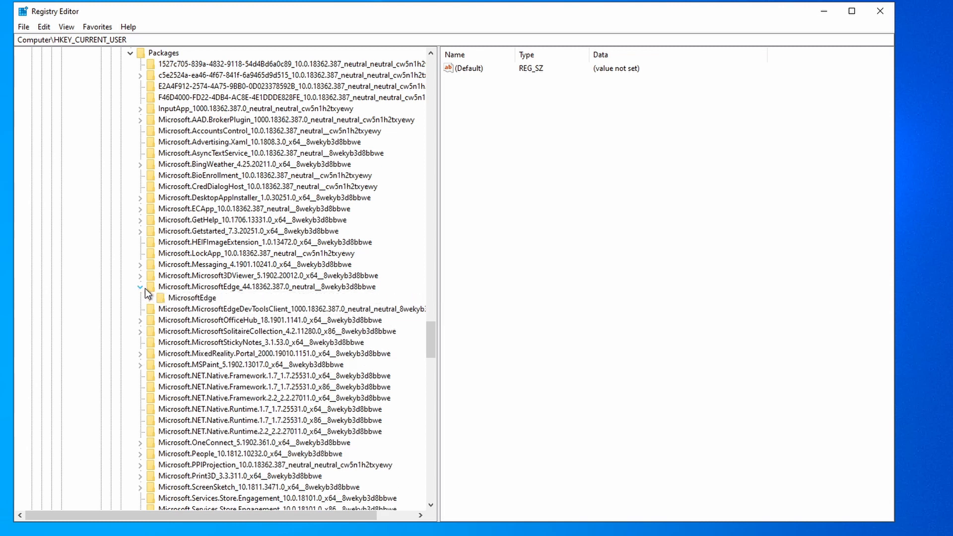
{"action": "left_click", "coordinate": [192, 298]}
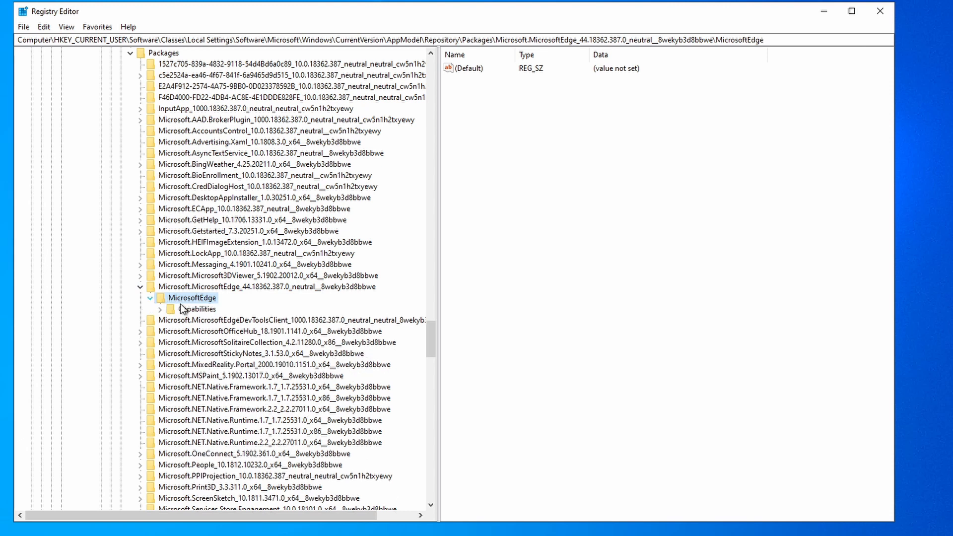
{"action": "left_click", "coordinate": [197, 309]}
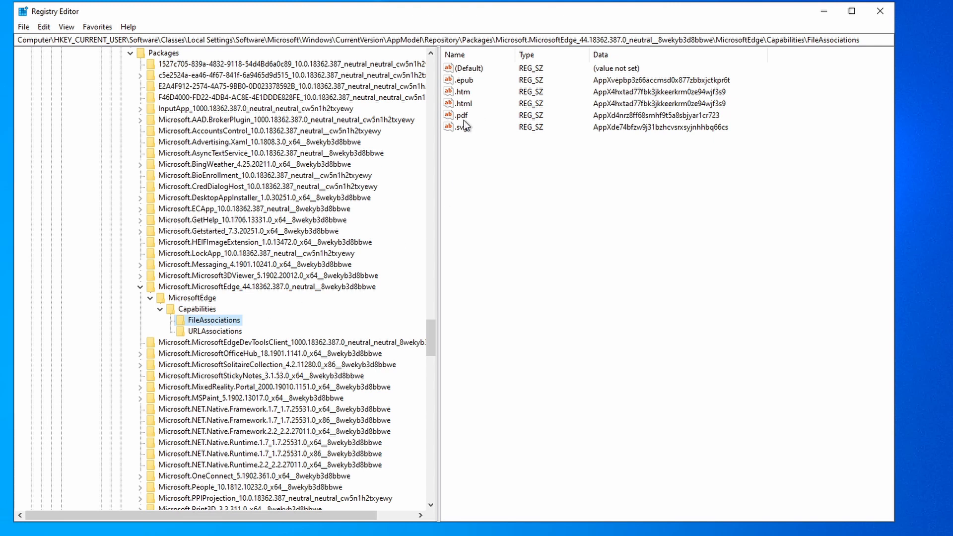
{"action": "left_click", "coordinate": [461, 116]}
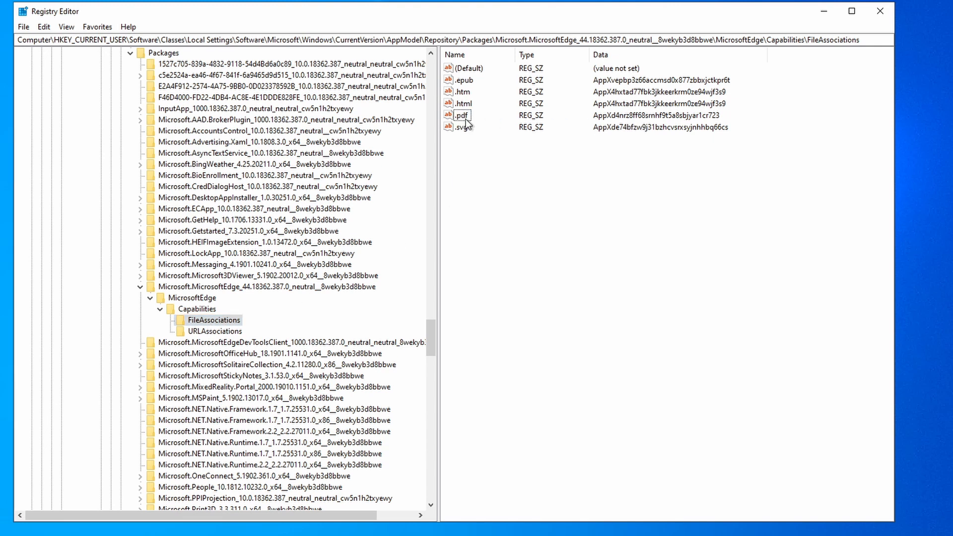
{"action": "double_click", "coordinate": [462, 115]}
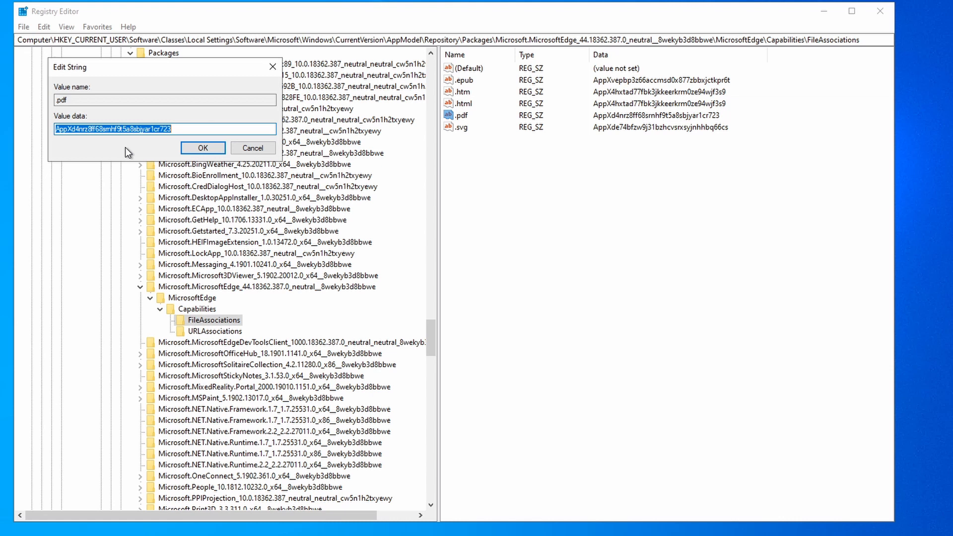
{"action": "mouse_move", "coordinate": [135, 150]}
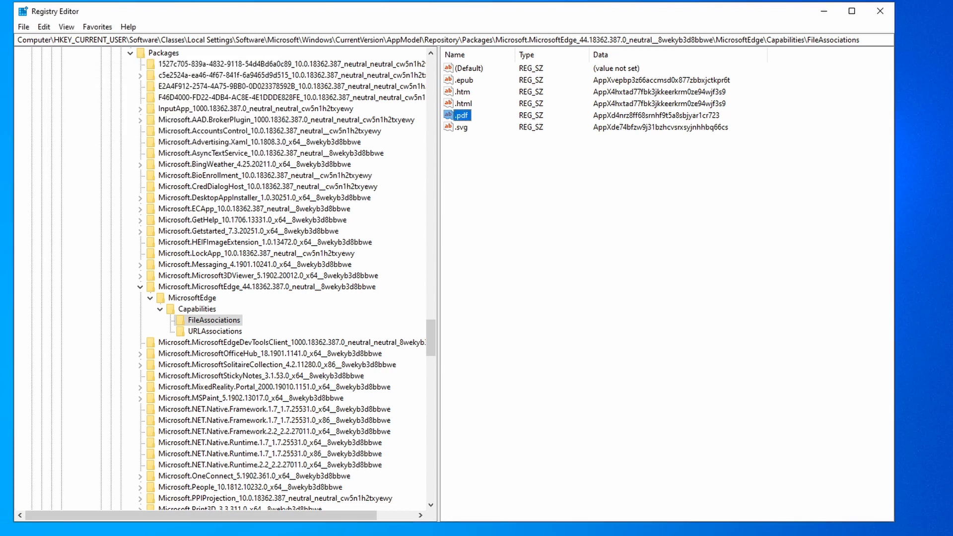
Locate and expand HKCU\Software\Classes\AppXd4nrz8ff68srnhf9t5a8sbjyar1cr723, Edge's .pdf class key
{"action": "scroll", "scroll_direction": "up", "scroll_amount": 3}
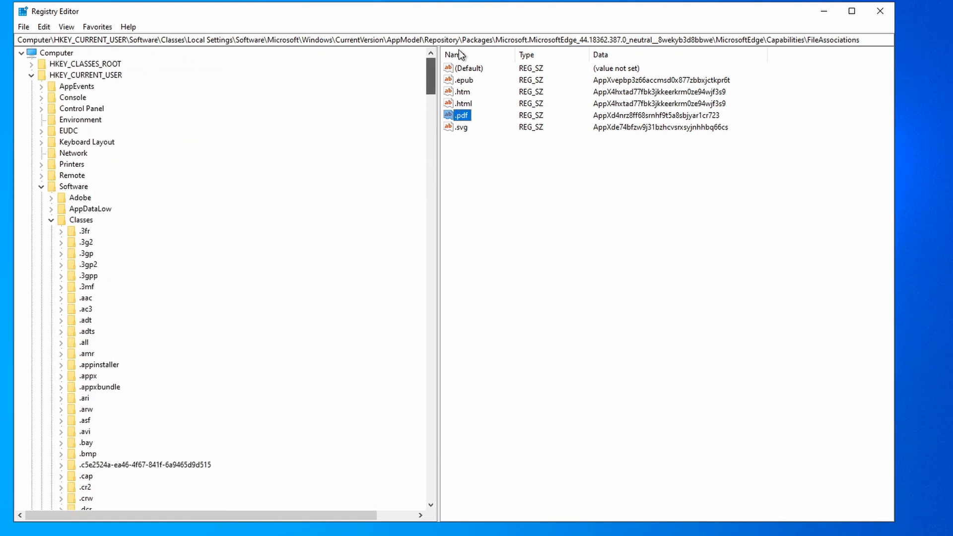
{"action": "mouse_move", "coordinate": [138, 133]}
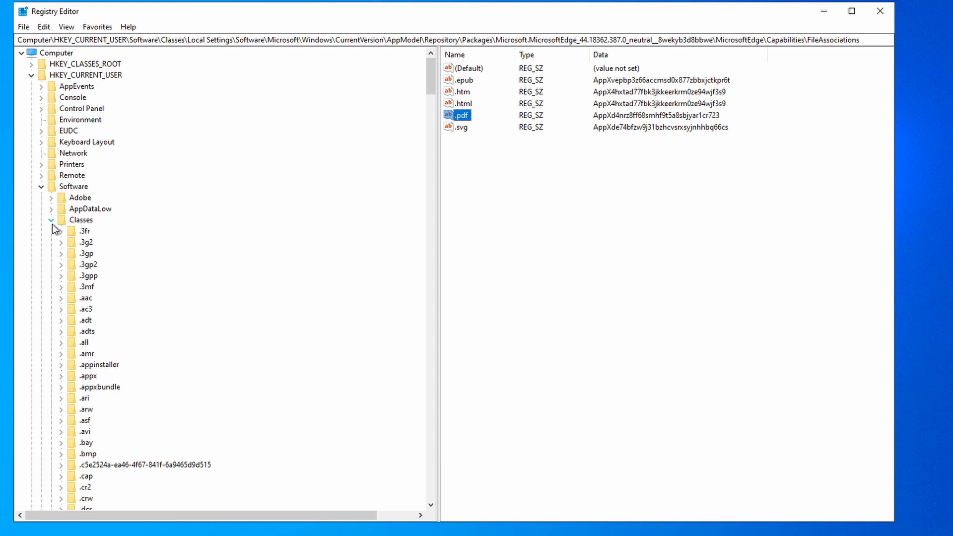
{"action": "scroll", "scroll_direction": "down", "scroll_amount": 3}
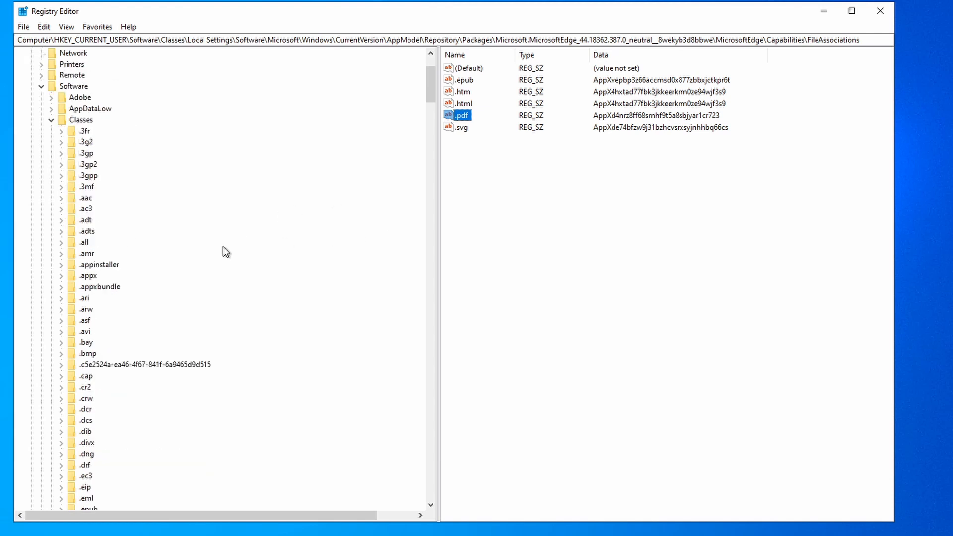
{"action": "scroll", "scroll_direction": "down", "scroll_amount": 3}
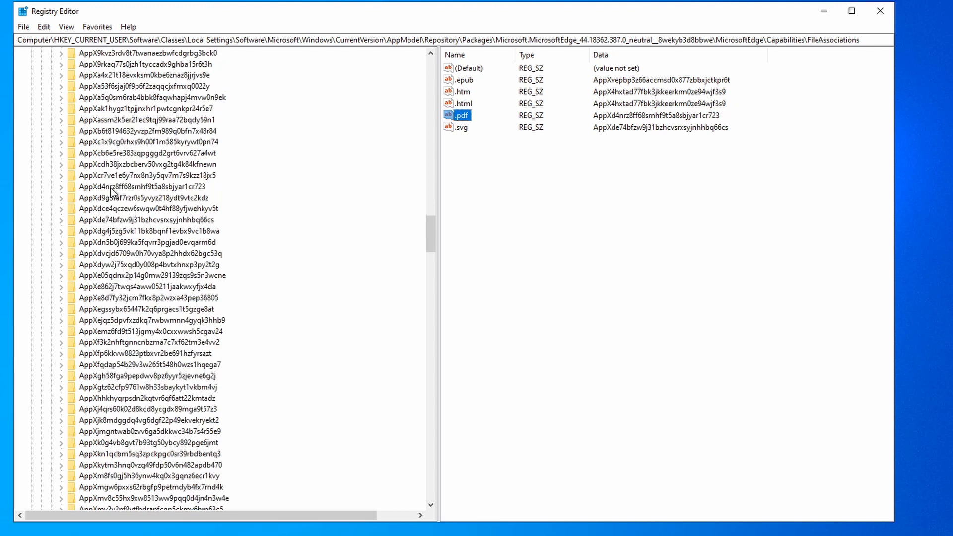
{"action": "left_click", "coordinate": [141, 186]}
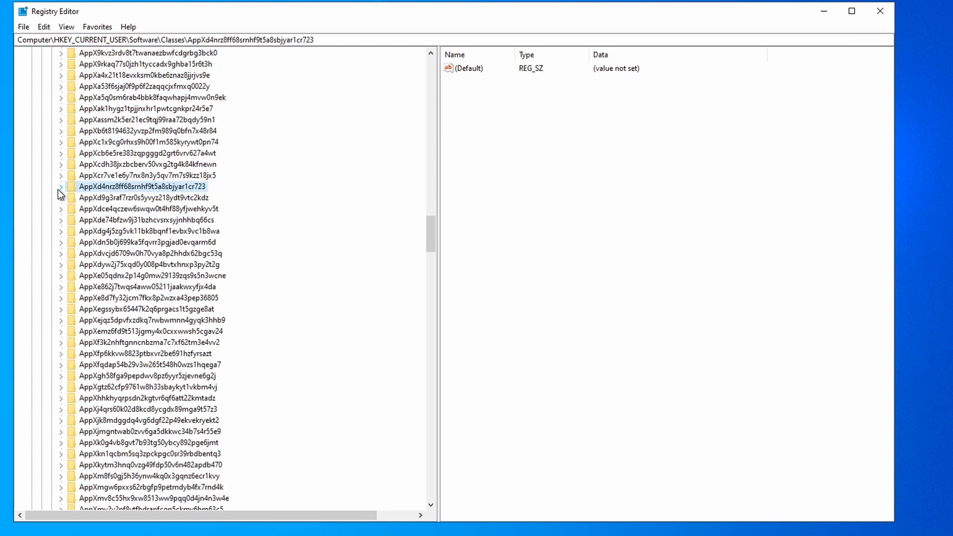
{"action": "left_click", "coordinate": [60, 187]}
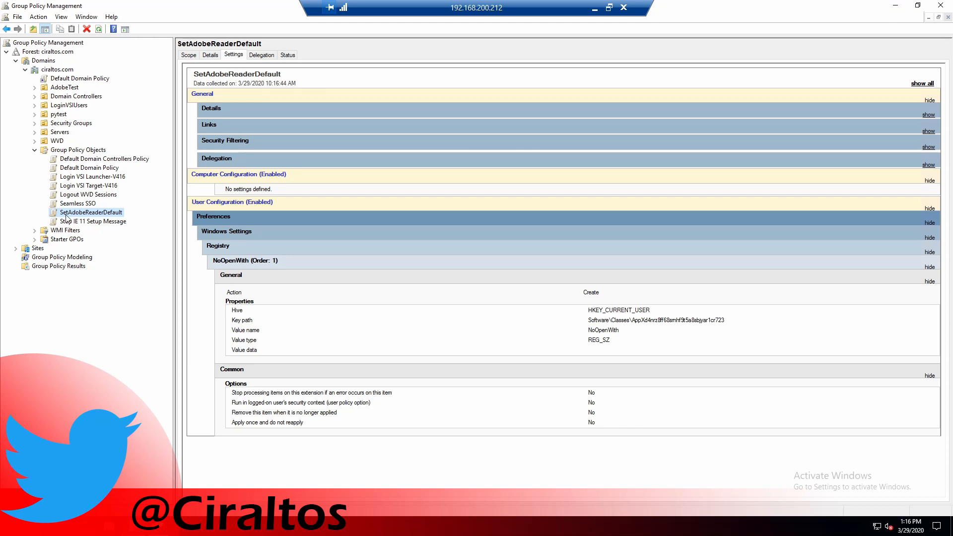
{"action": "mouse_move", "coordinate": [116, 220]}
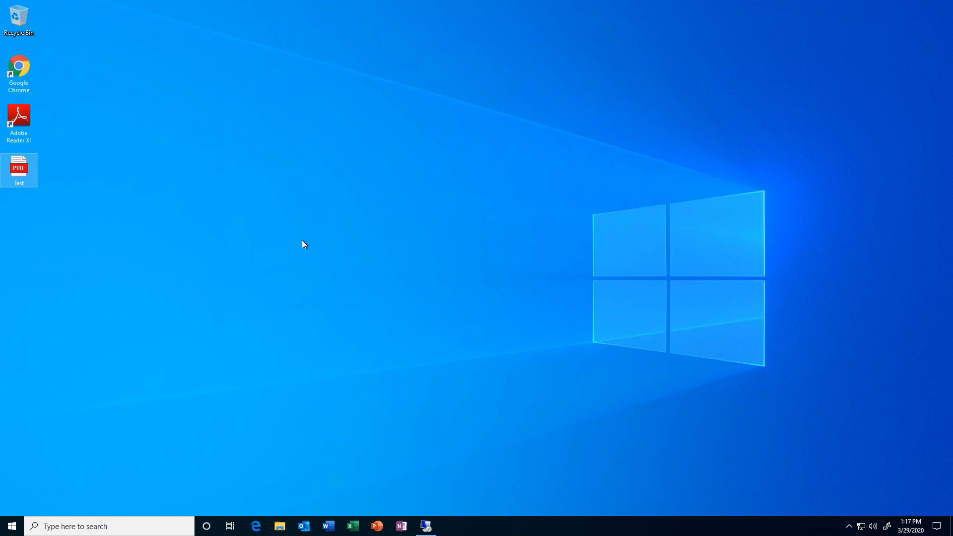
Set Adobe Reader to always open .pdf files, confirm Test.pdf opens in it, then close Reader
{"action": "double_click", "coordinate": [18, 168]}
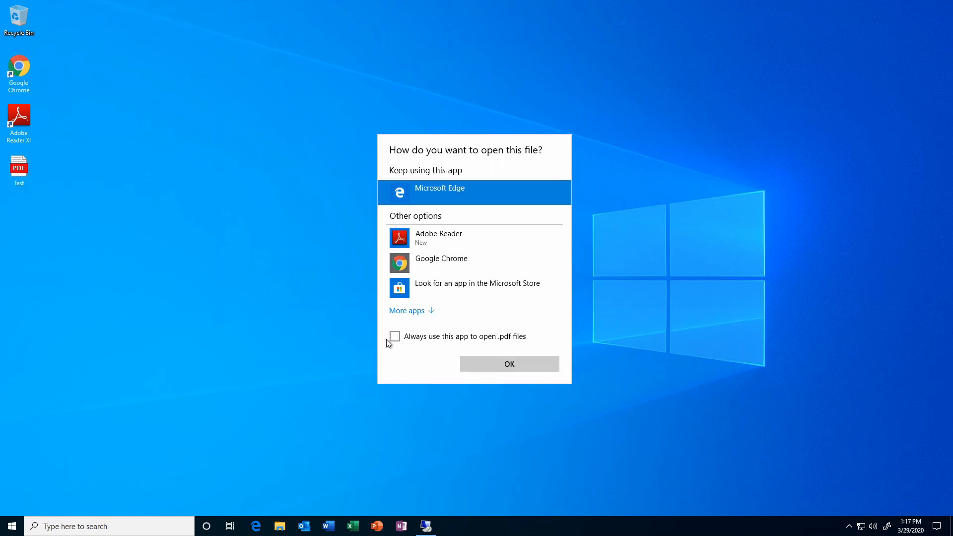
{"action": "left_click", "coordinate": [393, 336]}
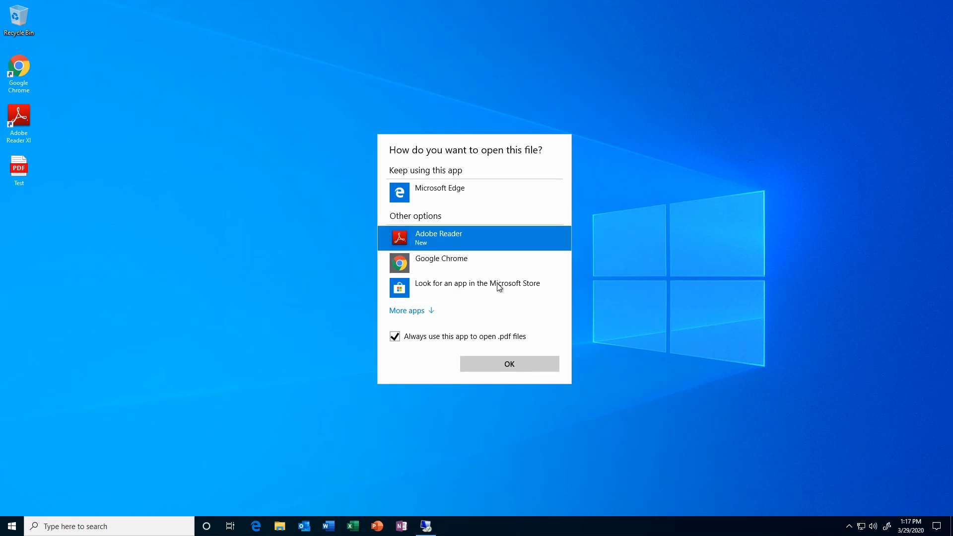
{"action": "left_click", "coordinate": [509, 363]}
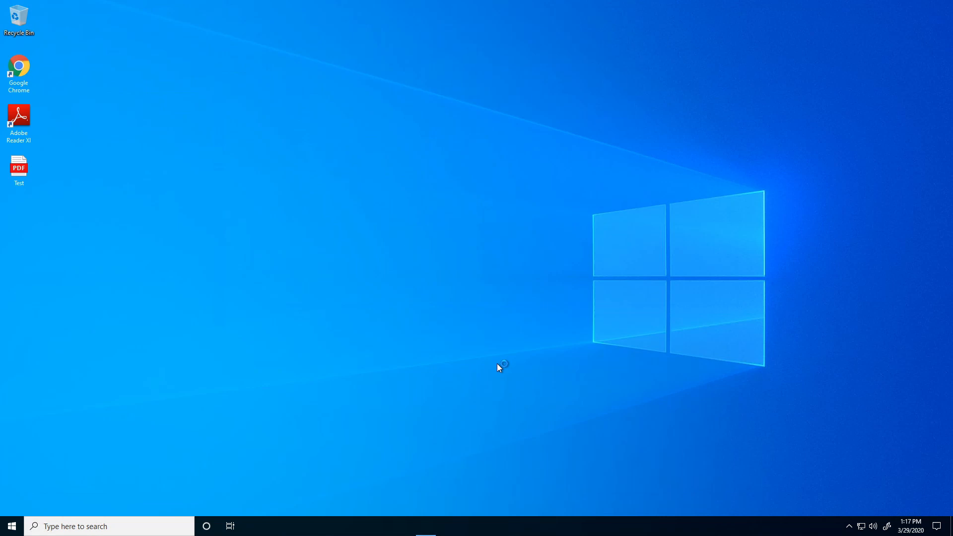
{"action": "double_click", "coordinate": [19, 169]}
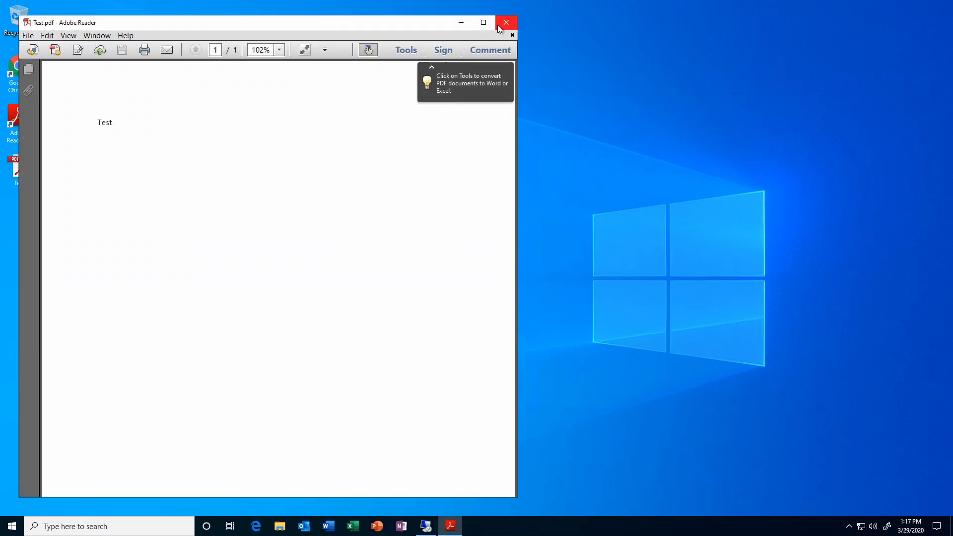
{"action": "left_click", "coordinate": [506, 22]}
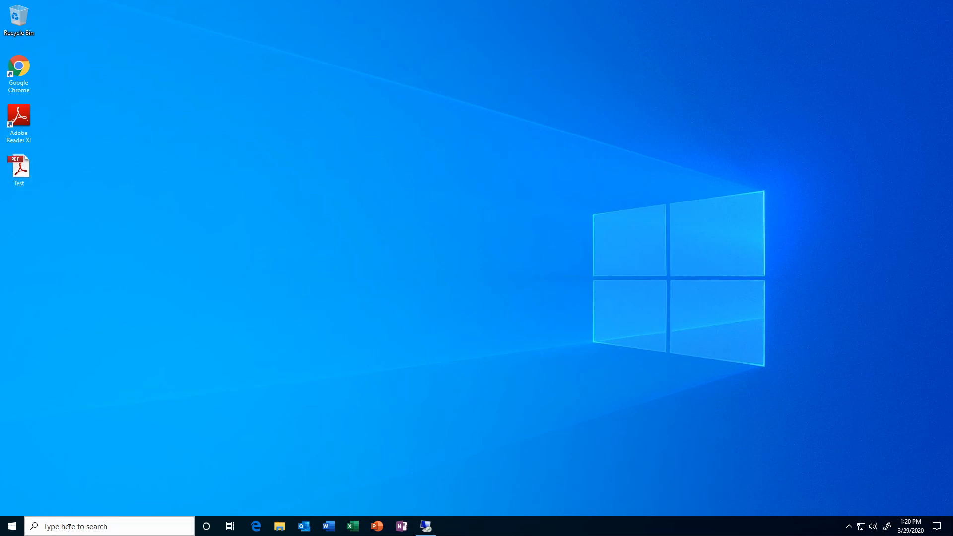
Run Dism /Online /Export-DefaultAppAssociations:c:\defaultassociations.xml from an administrator Command Prompt
{"action": "left_click", "coordinate": [110, 525]}
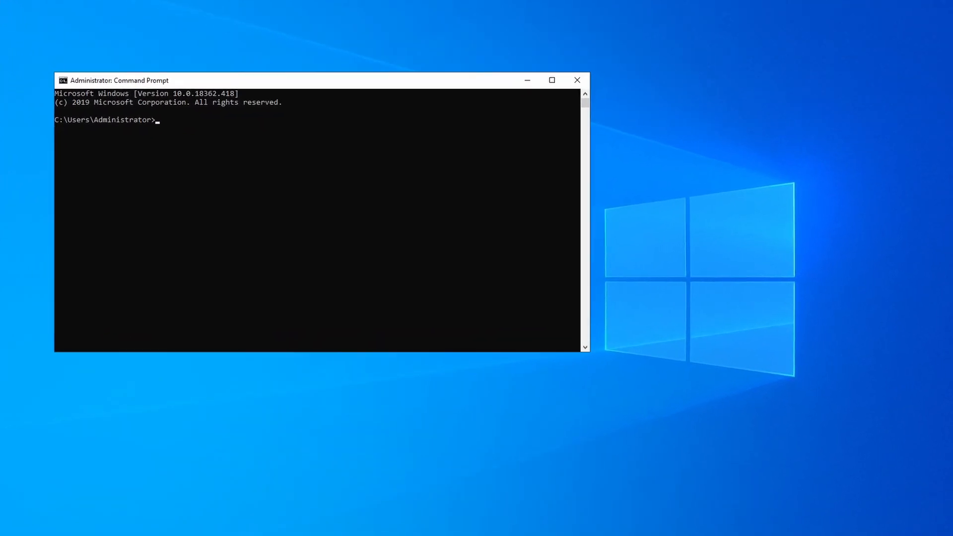
{"action": "type", "text": "Dism /Online /Export-DefaultAppAssociations:c:\\defaultassociations.xml"}
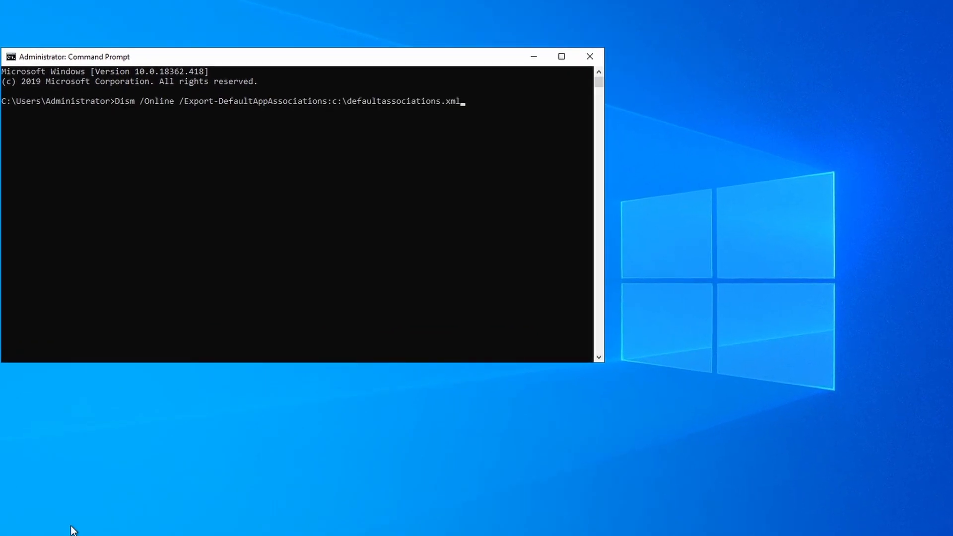
{"action": "mouse_move", "coordinate": [734, 66]}
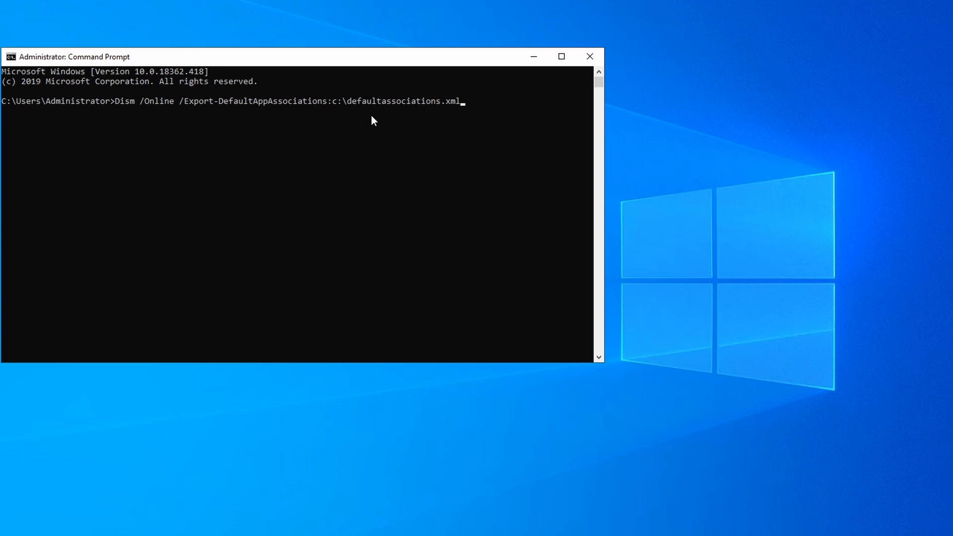
{"action": "mouse_move", "coordinate": [473, 114]}
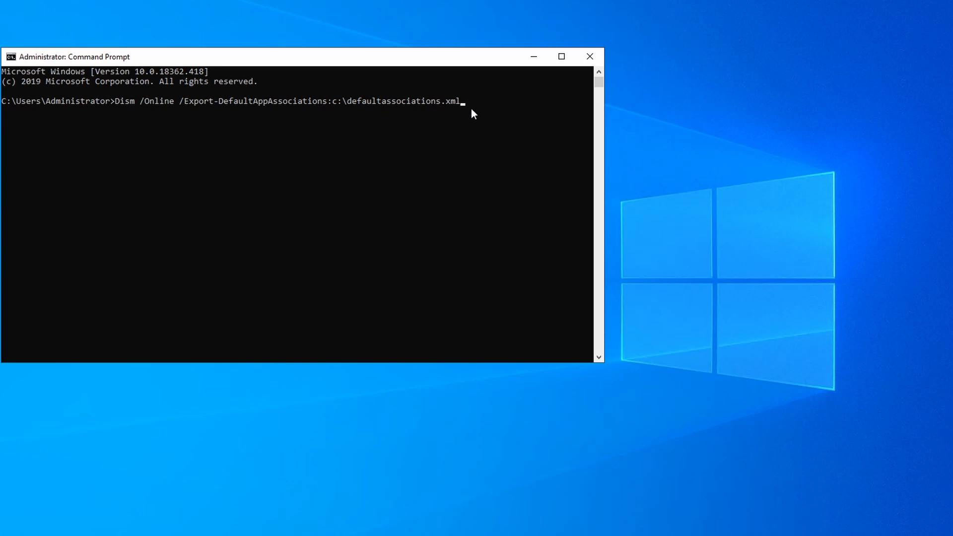
{"action": "mouse_move", "coordinate": [477, 118]}
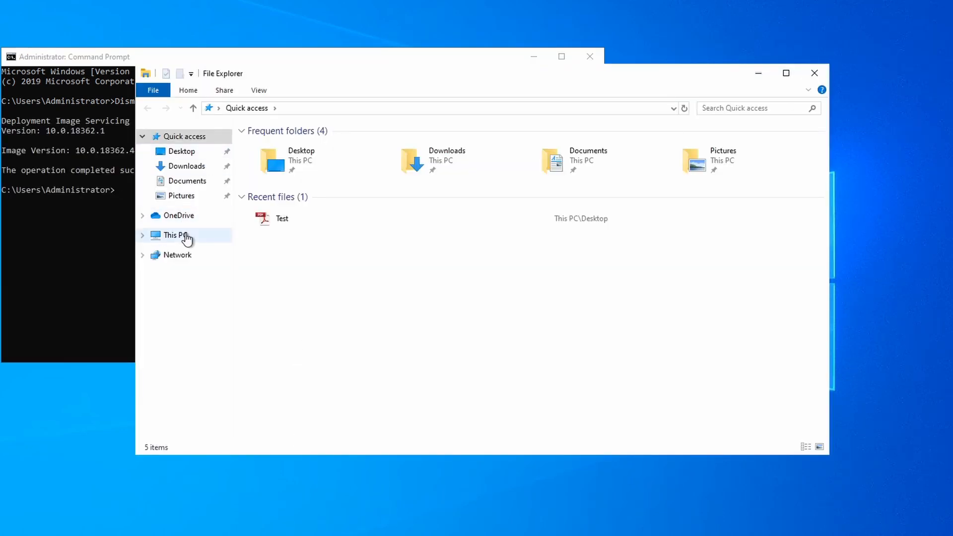
View defaultassociations.xml in Notepad and scroll to the .pdf entry mapped to AcroExch.Document.11
{"action": "right_click", "coordinate": [290, 235]}
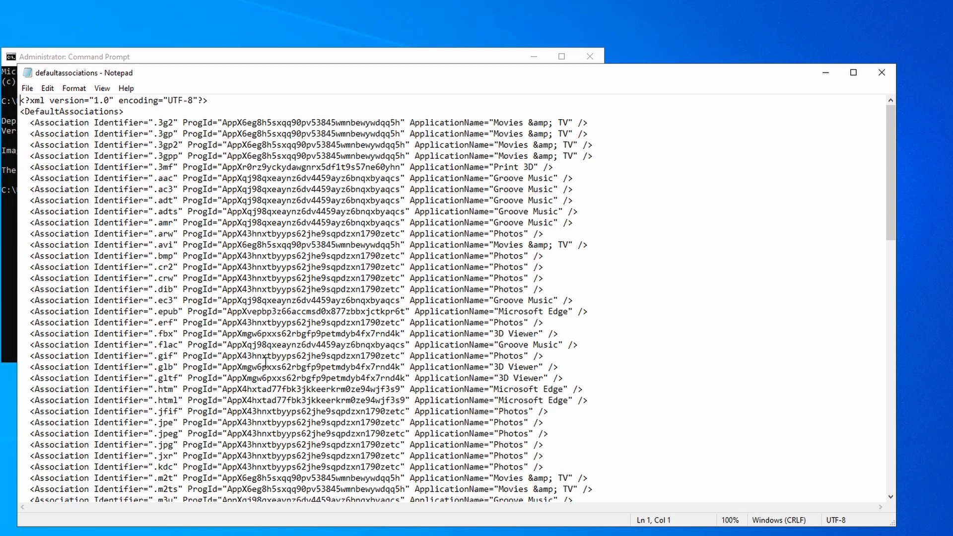
{"action": "scroll", "scroll_direction": "down", "scroll_amount": 3}
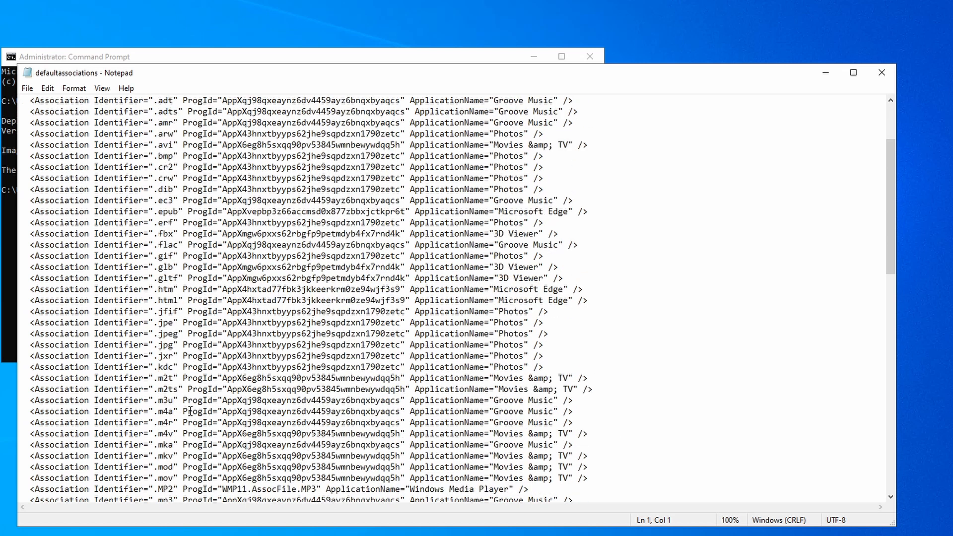
{"action": "scroll", "scroll_direction": "down", "scroll_amount": 3}
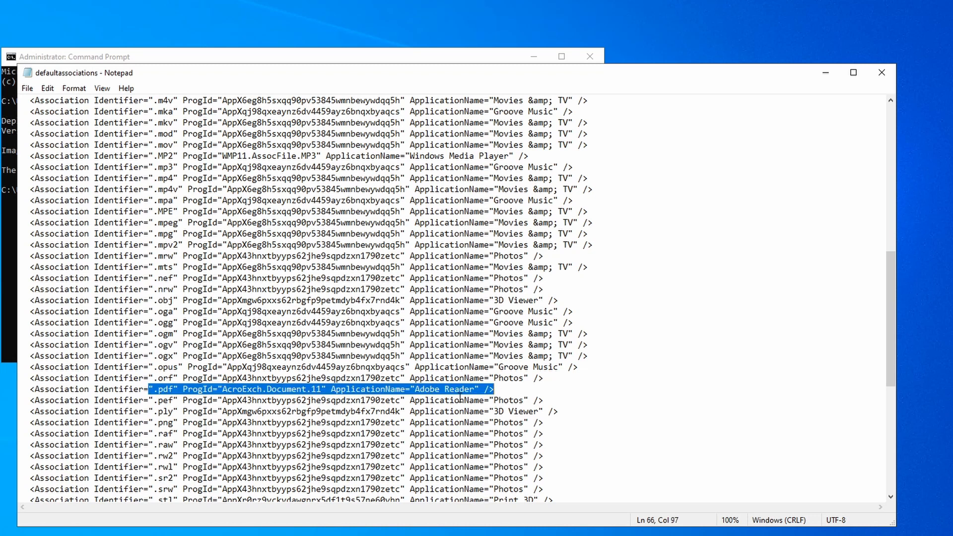
{"action": "mouse_move", "coordinate": [882, 48]}
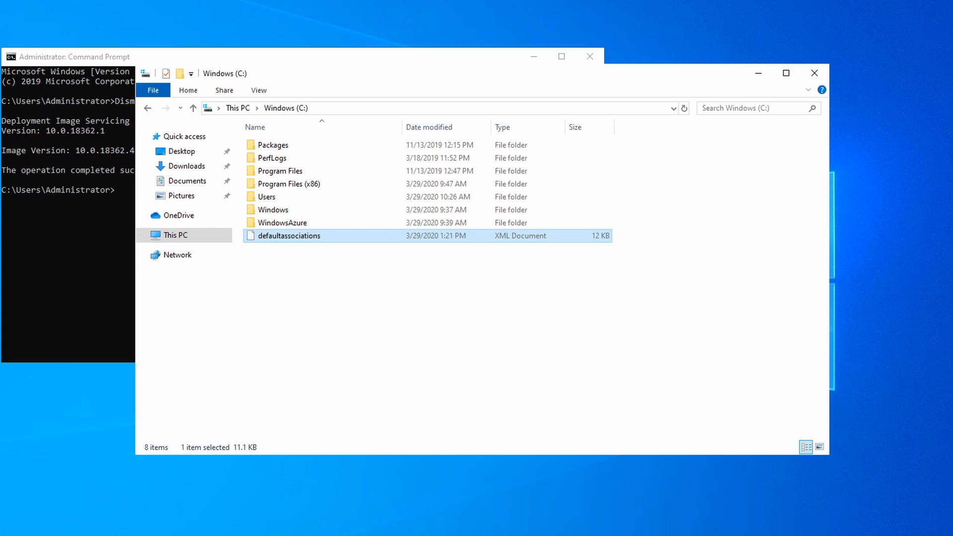
Run reg add on HKLM\SOFTWARE\Policies\Microsoft\Windows\System with DefaultAssociationsConfiguration pointing to the XML
{"action": "left_click", "coordinate": [73, 56]}
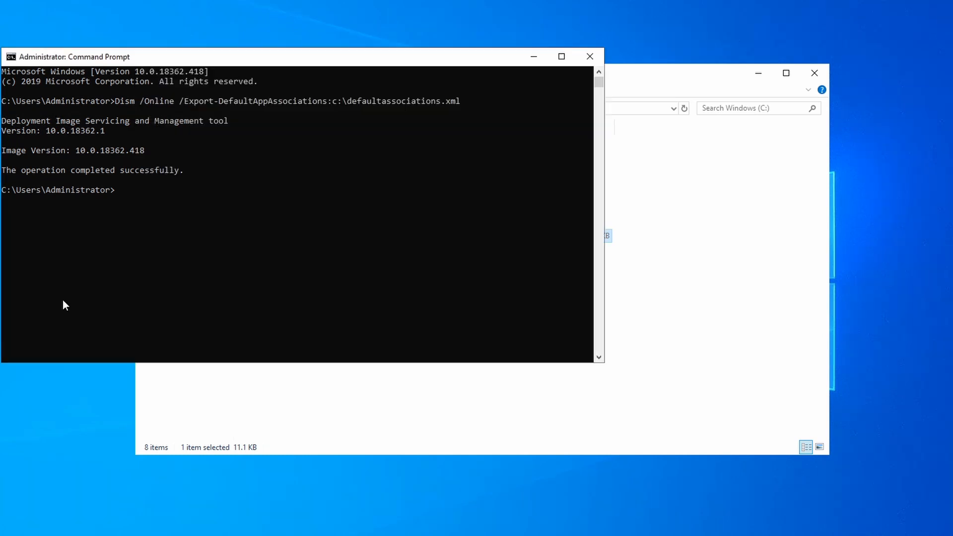
{"action": "type", "text": "reg add \"HKEY_LOCAL_MACHINE\\SOFTWARE\\Policies\\Microsoft\\Windows\\System\" /v DefaultAssociationsConfiguration /t REG_SZ /d \"c:\\defaultassociations.xml\""}
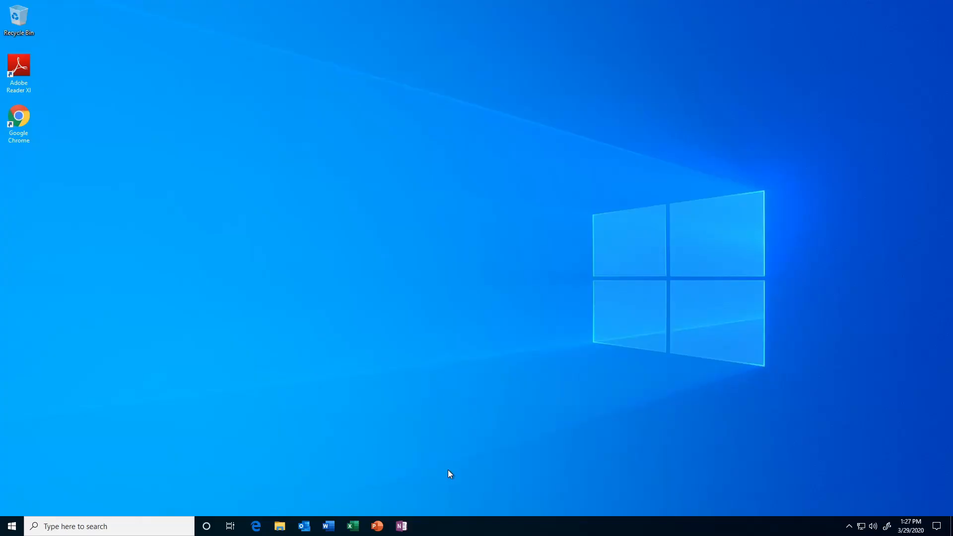
{"action": "mouse_move", "coordinate": [178, 425]}
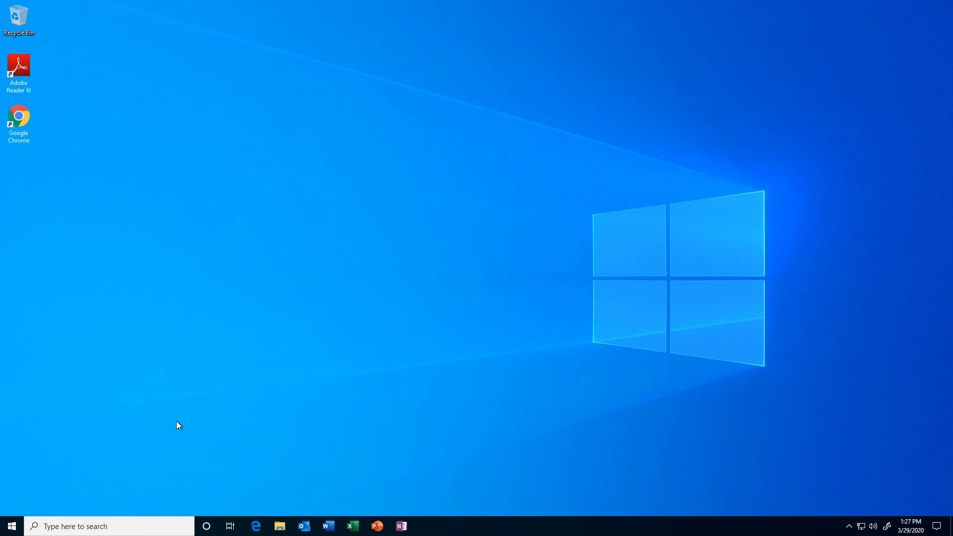
{"action": "mouse_move", "coordinate": [316, 486]}
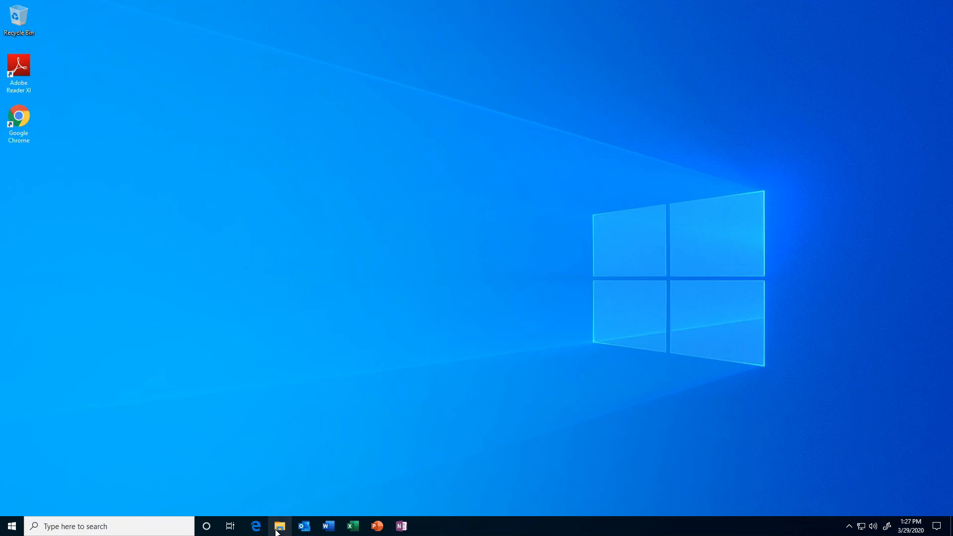
Browse to This PC > C: > Users and launch Test.pdf directly in Adobe Reader
{"action": "left_click", "coordinate": [279, 525]}
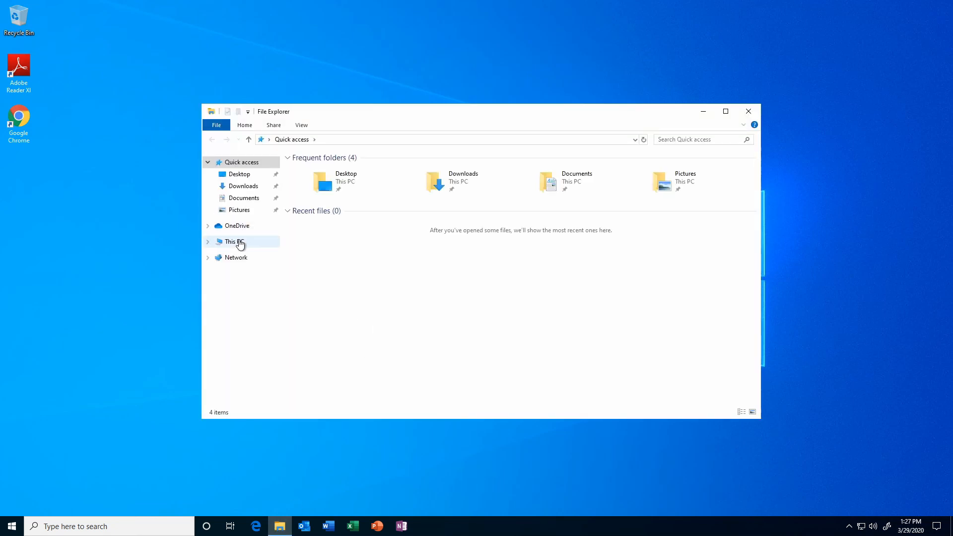
{"action": "left_click", "coordinate": [233, 241]}
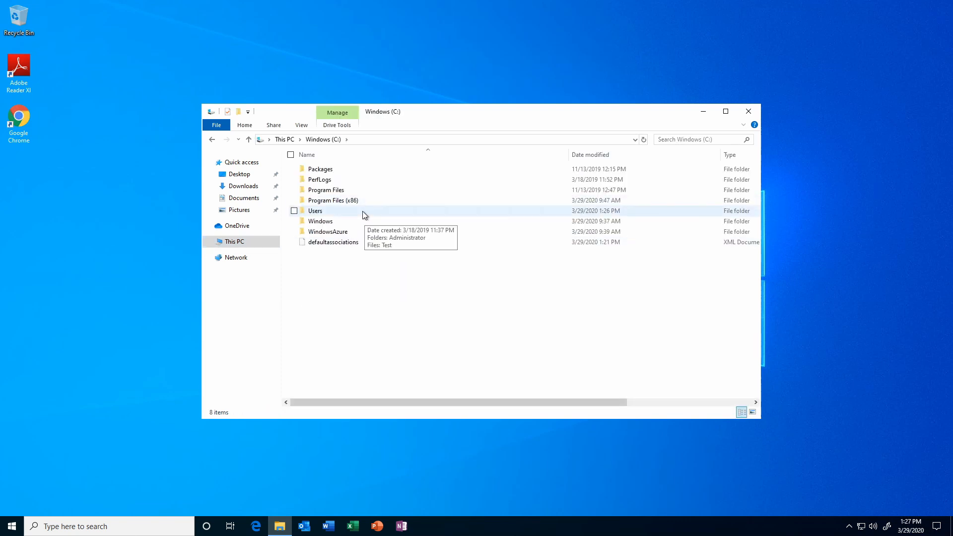
{"action": "double_click", "coordinate": [315, 211]}
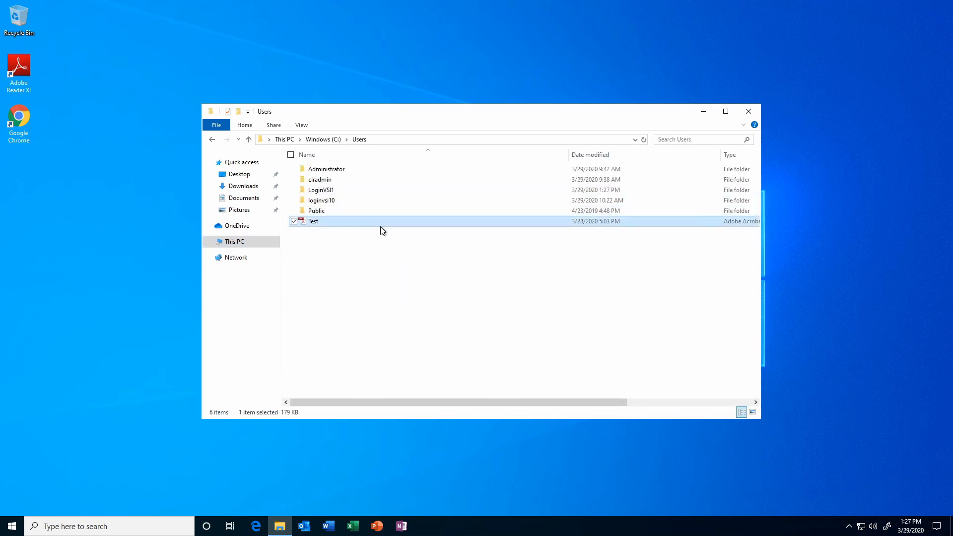
{"action": "double_click", "coordinate": [313, 221]}
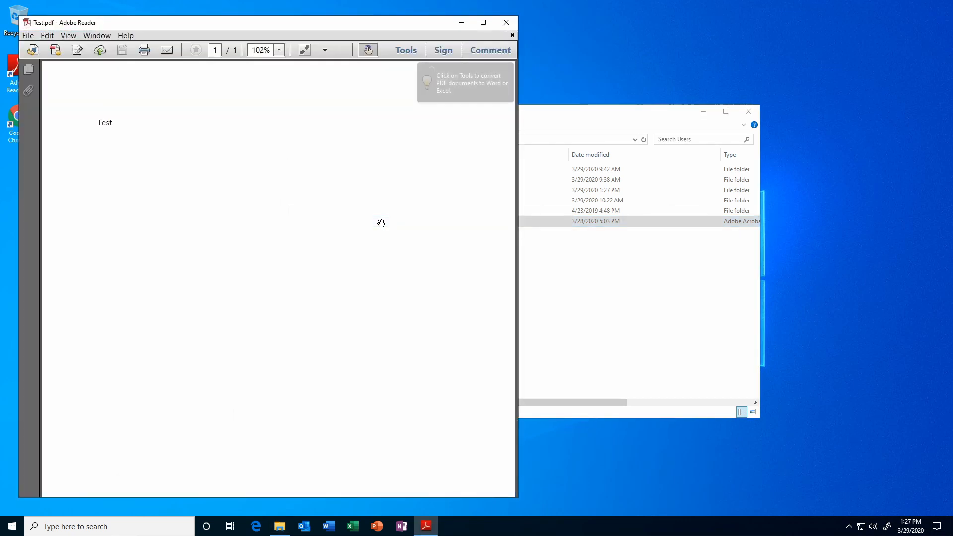